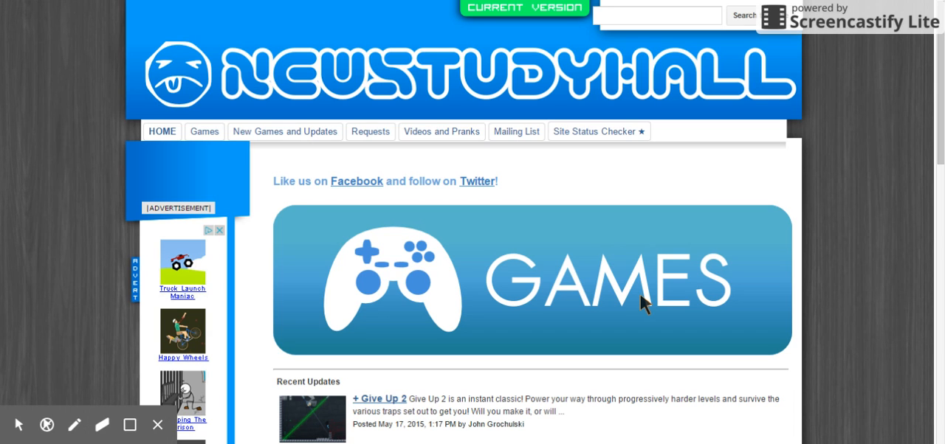
mouse_move(643, 301)
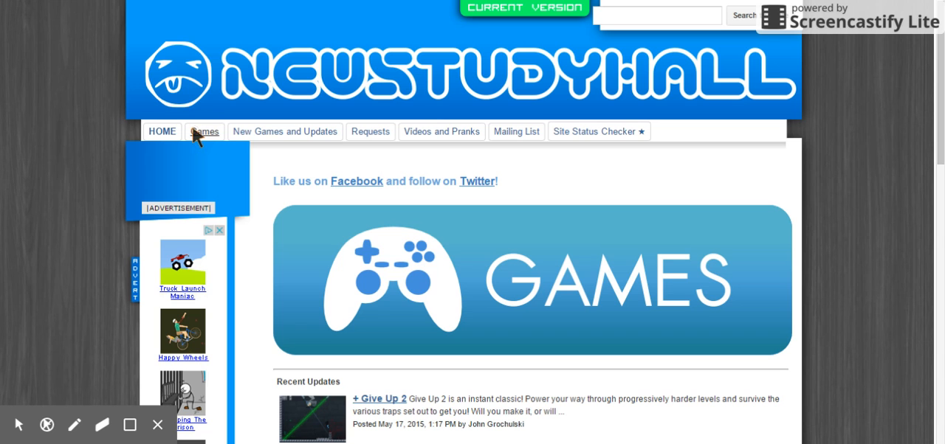
- Locate N v2.0 in the complete games list and start it from the 'play game' title screen
left_click(204, 130)
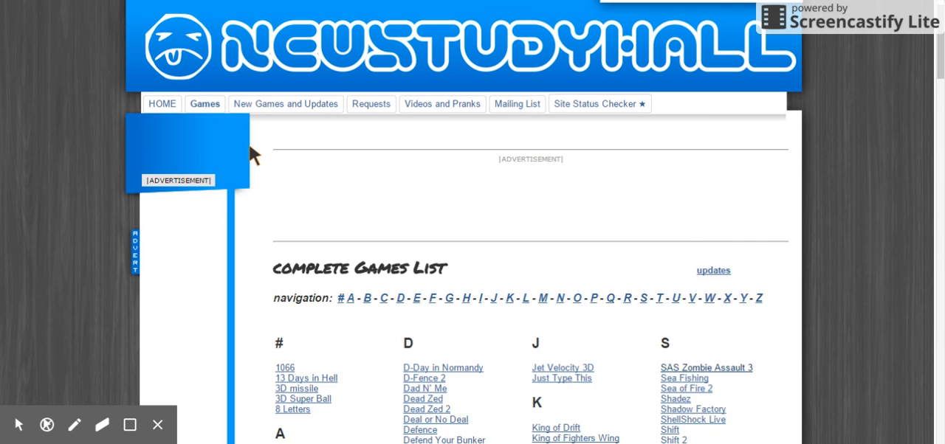
scroll("down", 3)
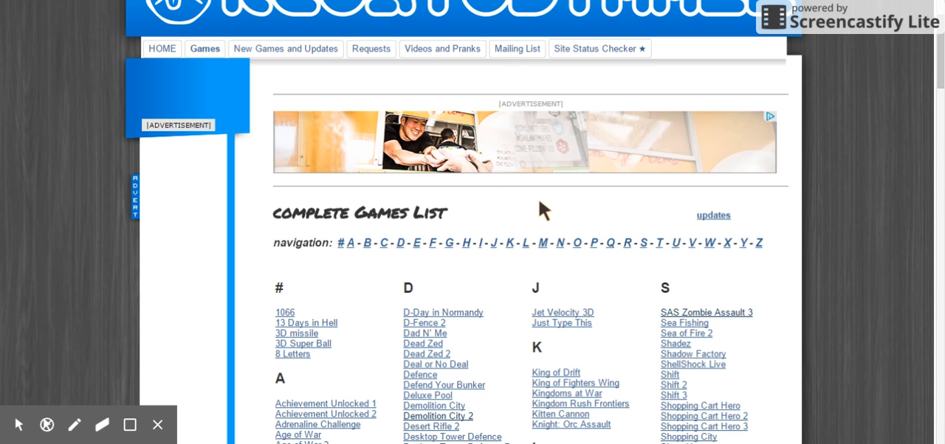
scroll("down", 3)
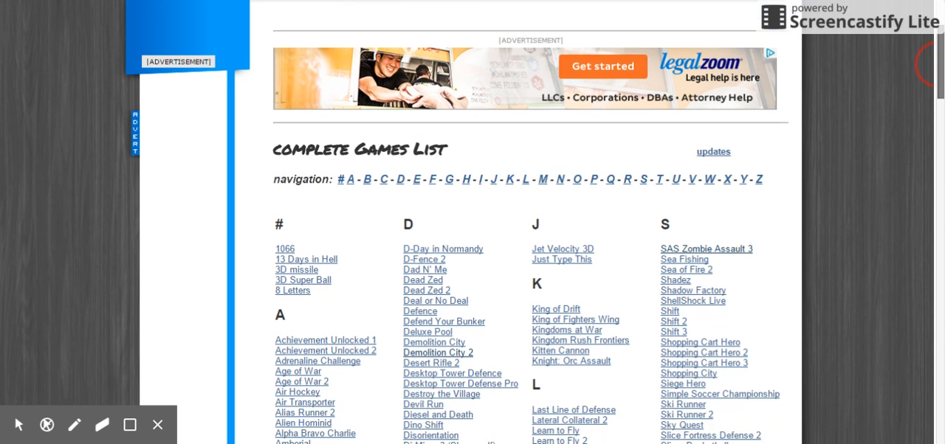
scroll("down", 3)
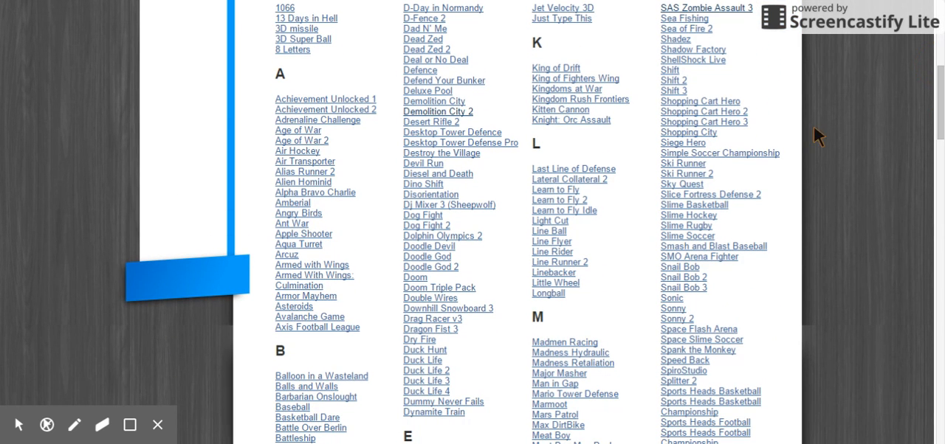
scroll("down", 3)
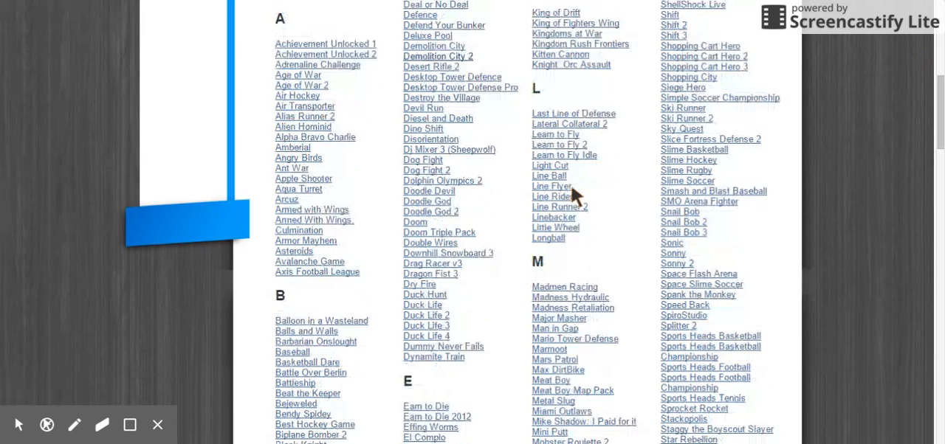
scroll("down", 3)
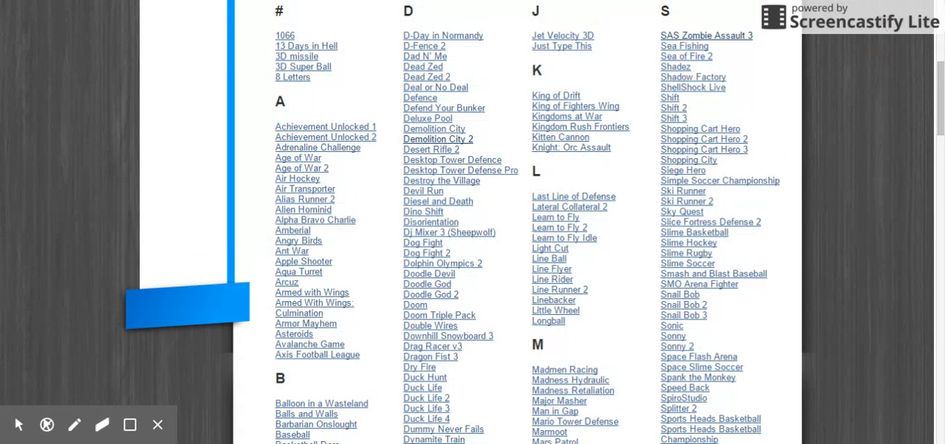
mouse_move(871, 47)
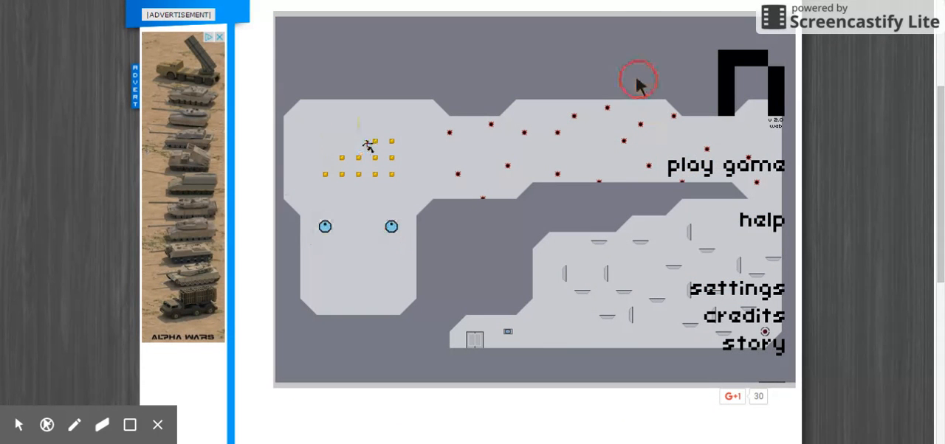
mouse_move(696, 180)
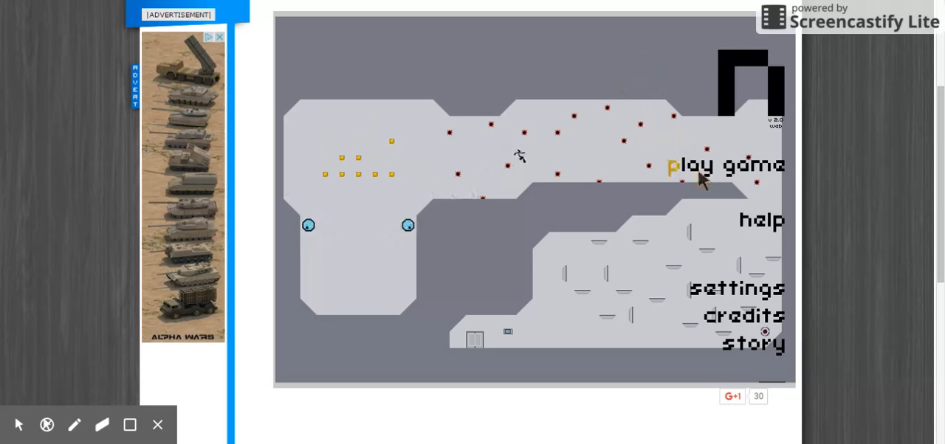
left_click(693, 165)
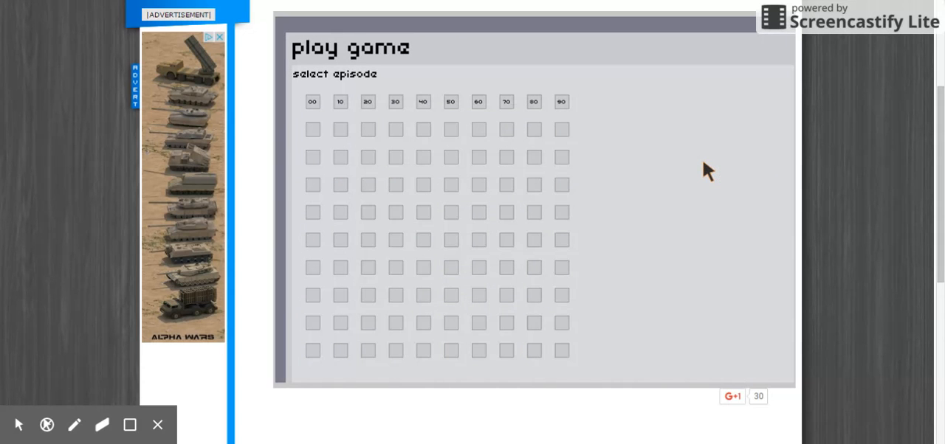
mouse_move(348, 91)
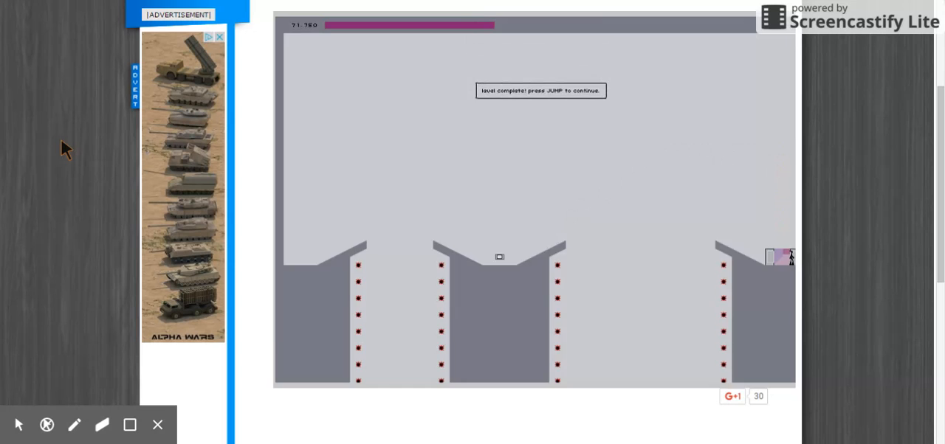
- Continue to the next gold-piece level and play it until the ninja is killed
key("space")
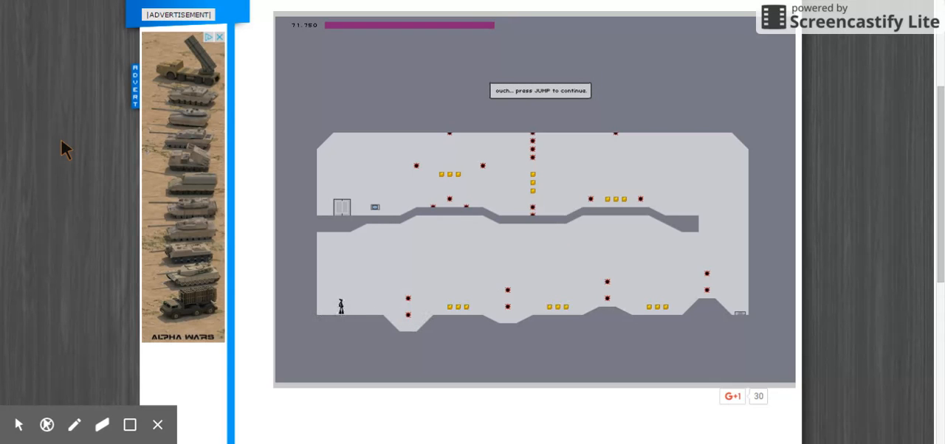
- Restart the level and collect the bottom-corridor gold before the ninja dies again
key("space")
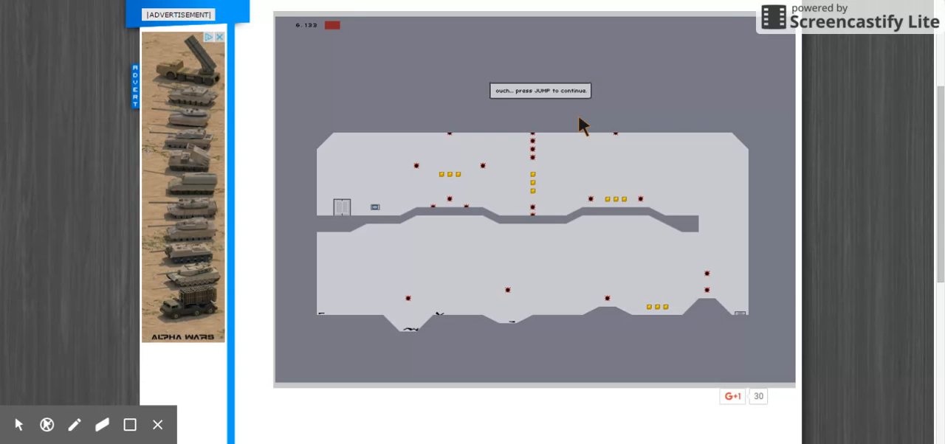
mouse_move(721, 17)
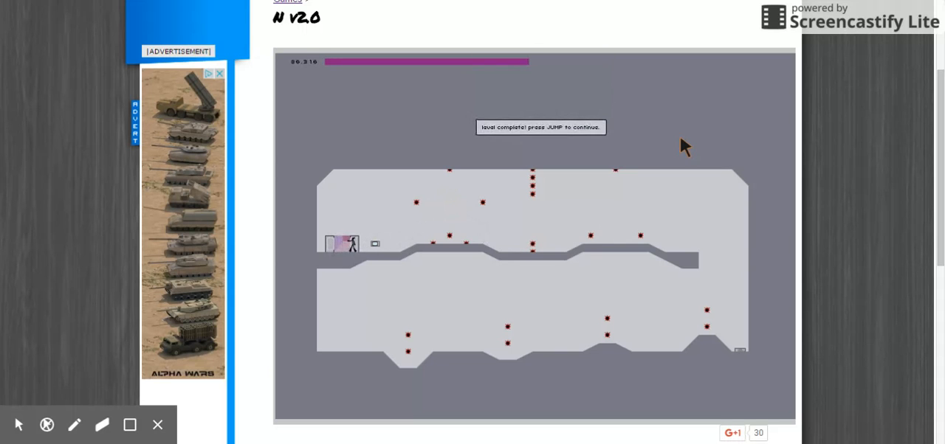
- Advance through the three-block gold level, restarting after deaths, until the maze level completes
key("space")
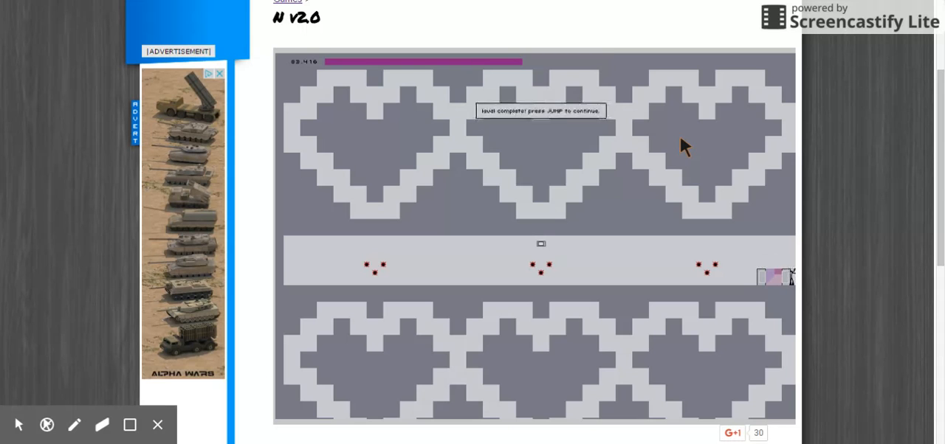
key("space")
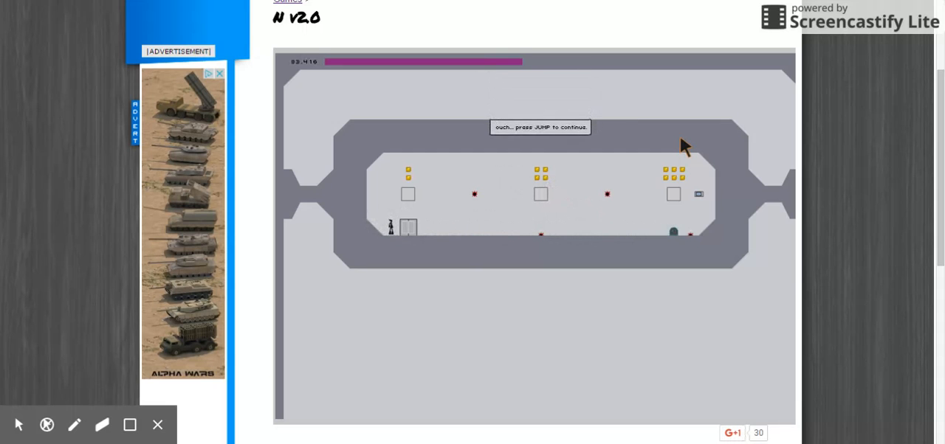
key("space")
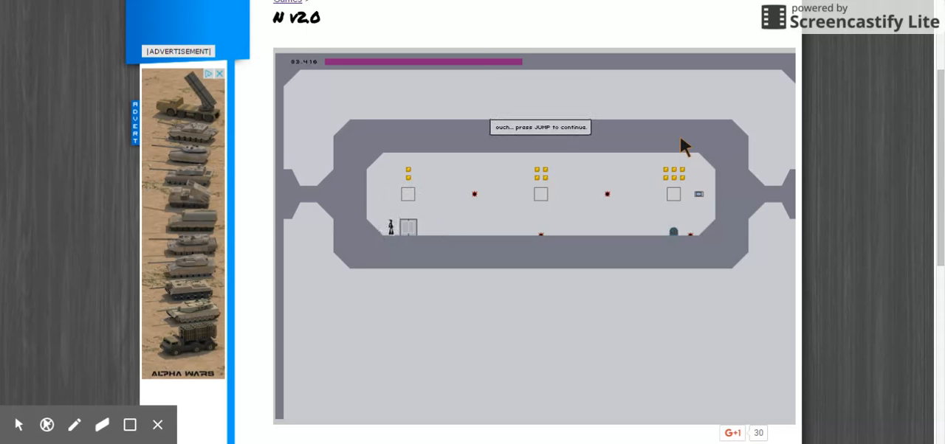
key("space")
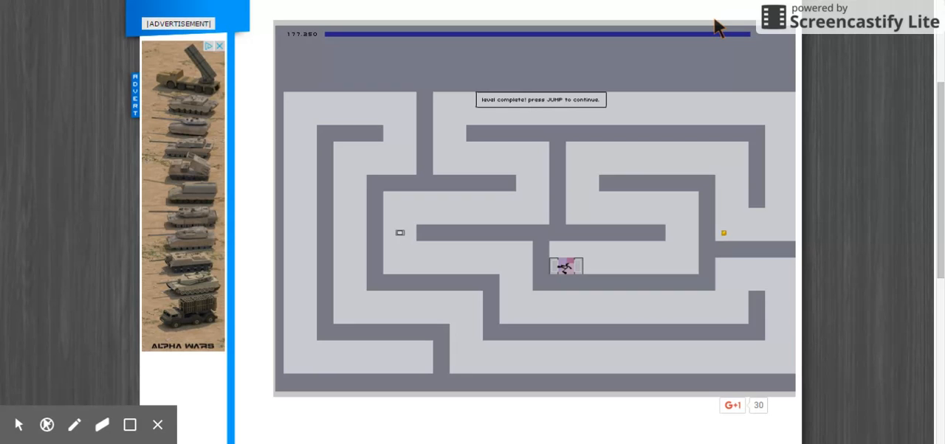
mouse_move(593, 77)
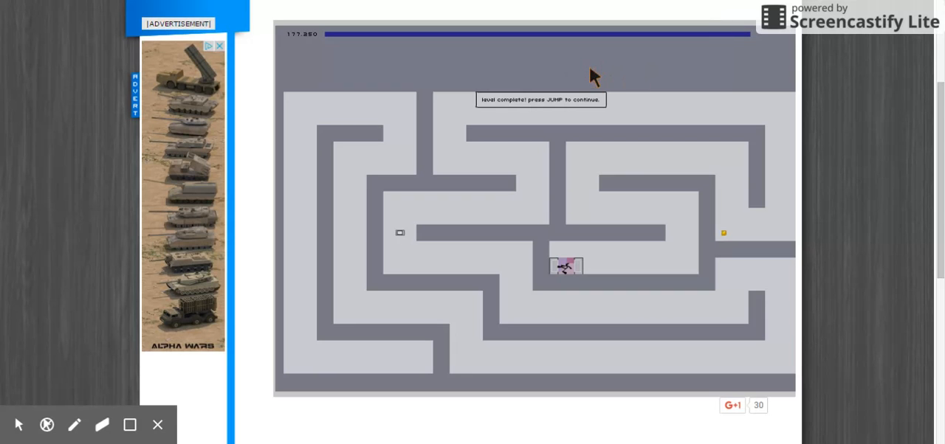